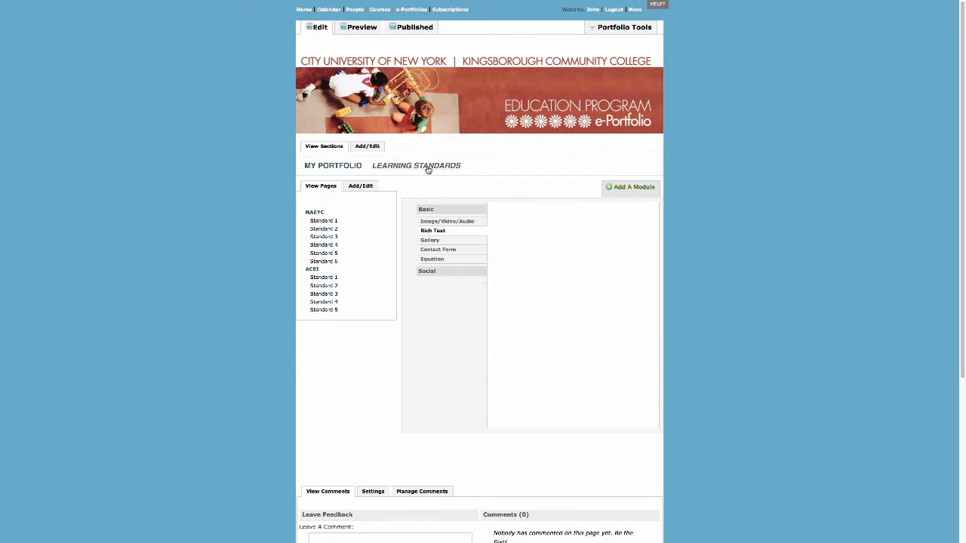
- Navigate from the NAEYC standards pages to the Playdough lesson page under Science
left_click(433, 230)
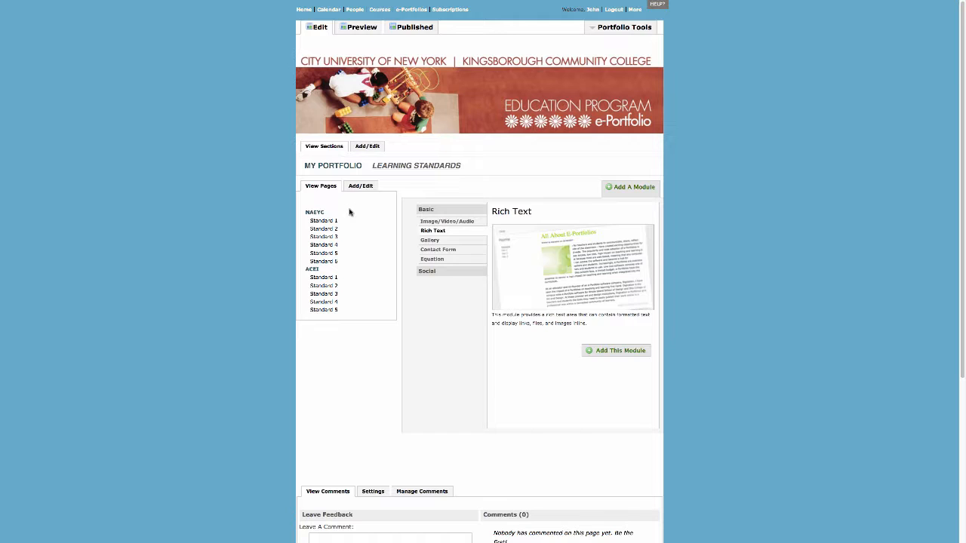
left_click(323, 220)
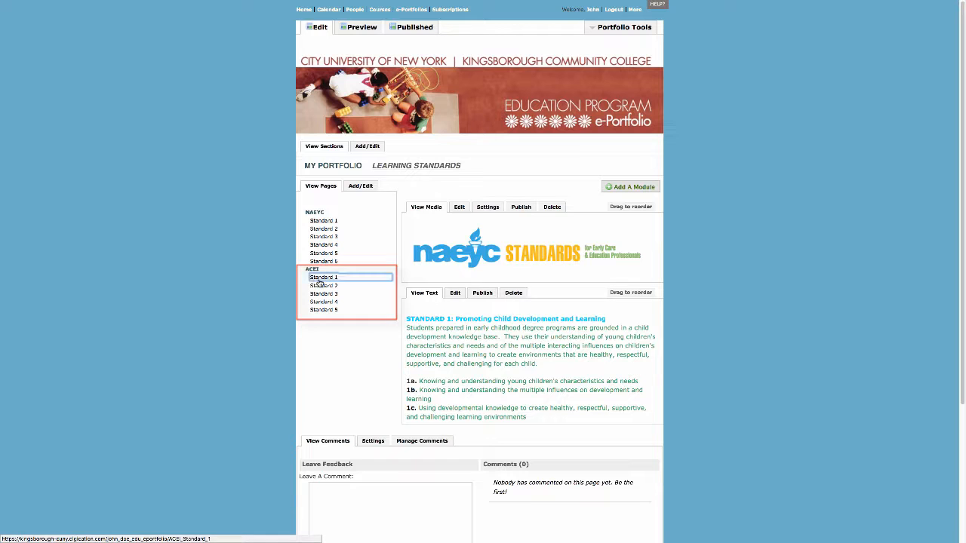
left_click(323, 277)
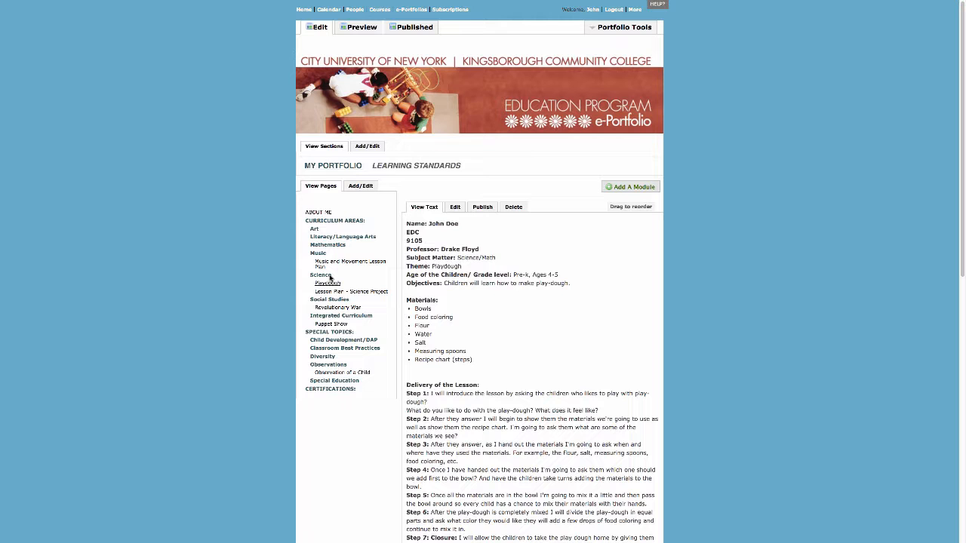
- Draft the rationale paragraph explaining the play-doh lesson's tie to Standard 4 and save it
left_click(455, 207)
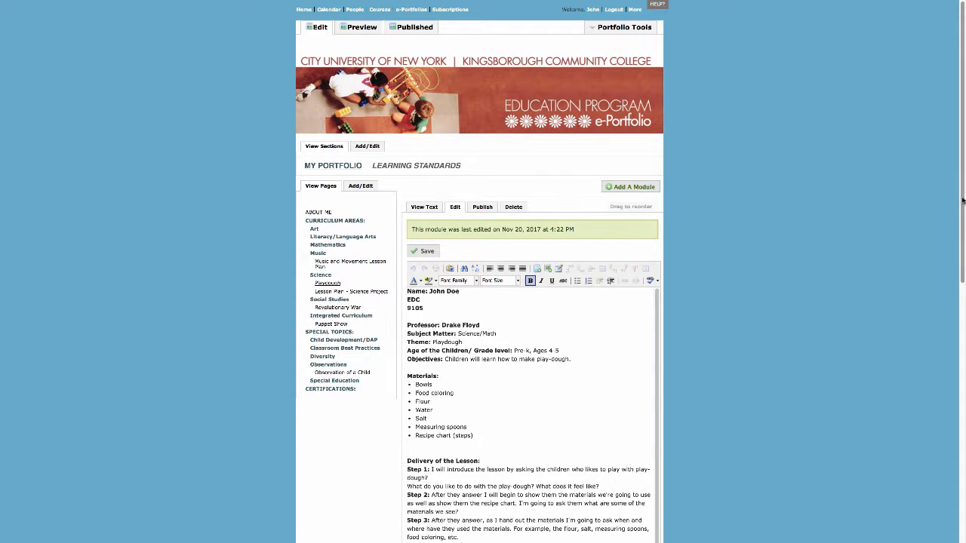
scroll("down", 3)
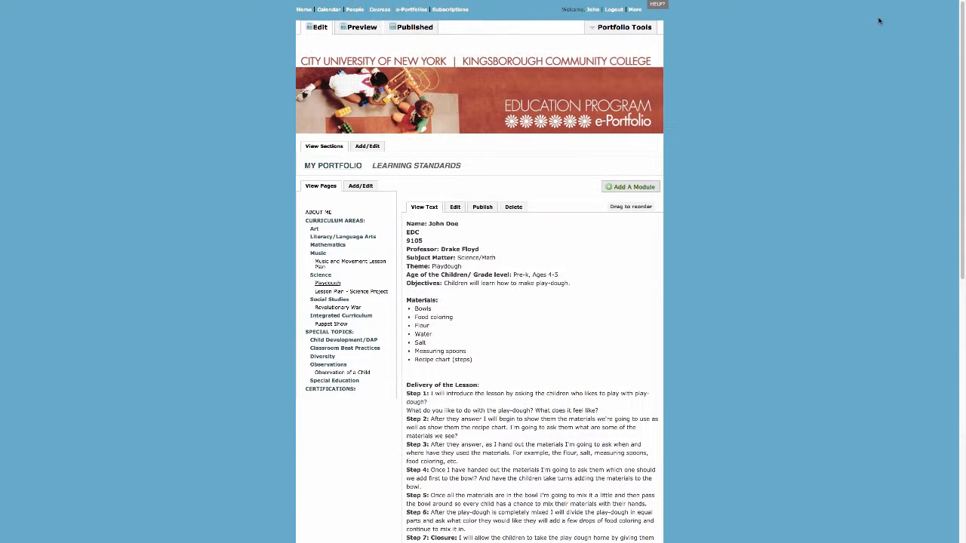
left_click(630, 186)
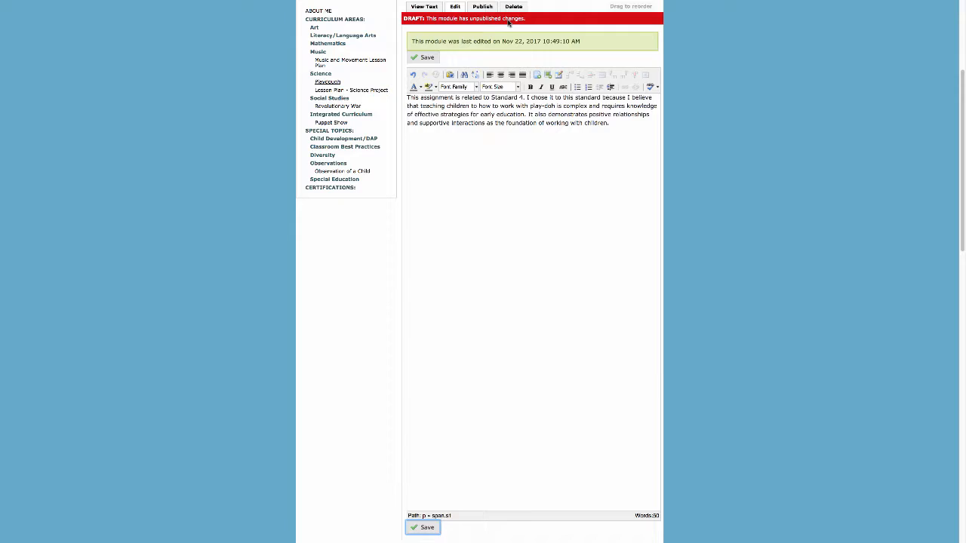
left_click(481, 6)
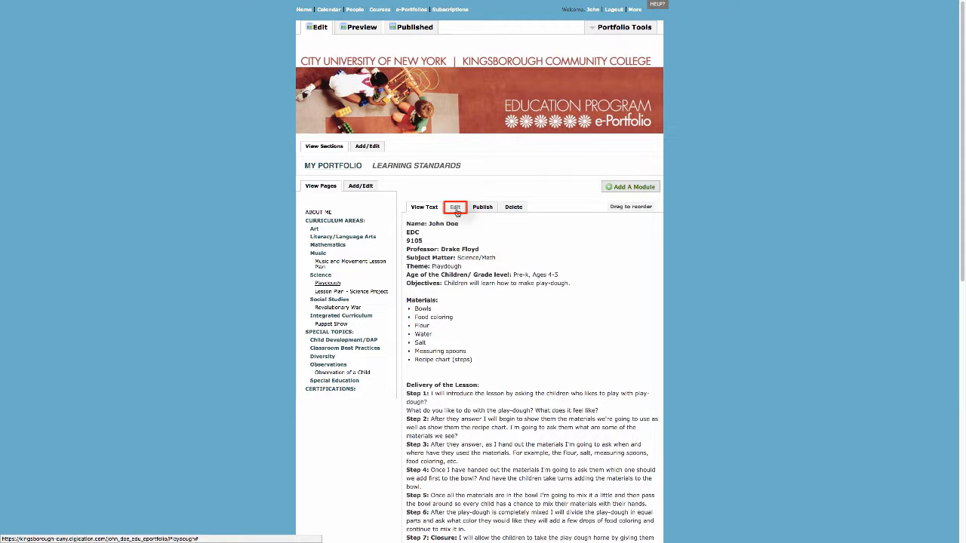
- Paste the 'This assignment is related to Stand...' paragraph after the reflection questions and save the lesson
left_click(455, 207)
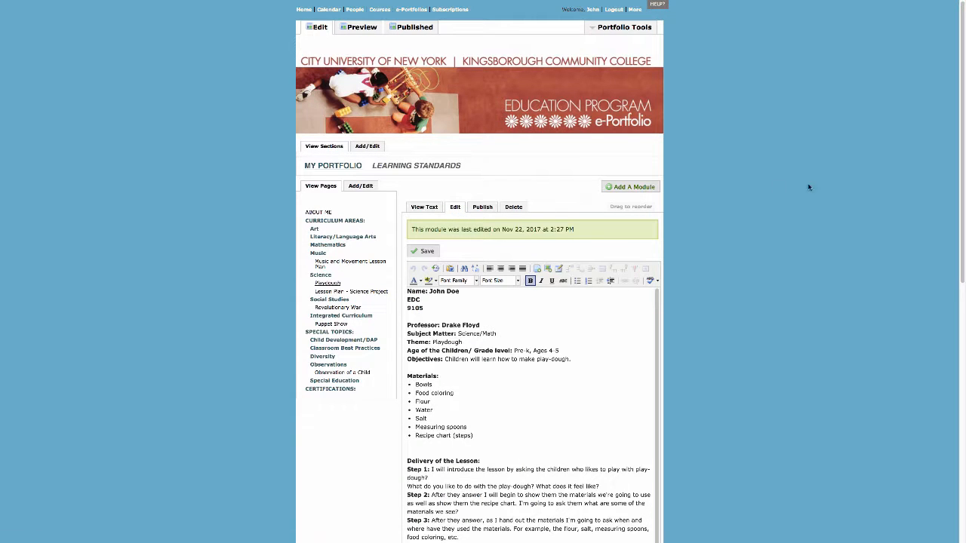
scroll("down", 3)
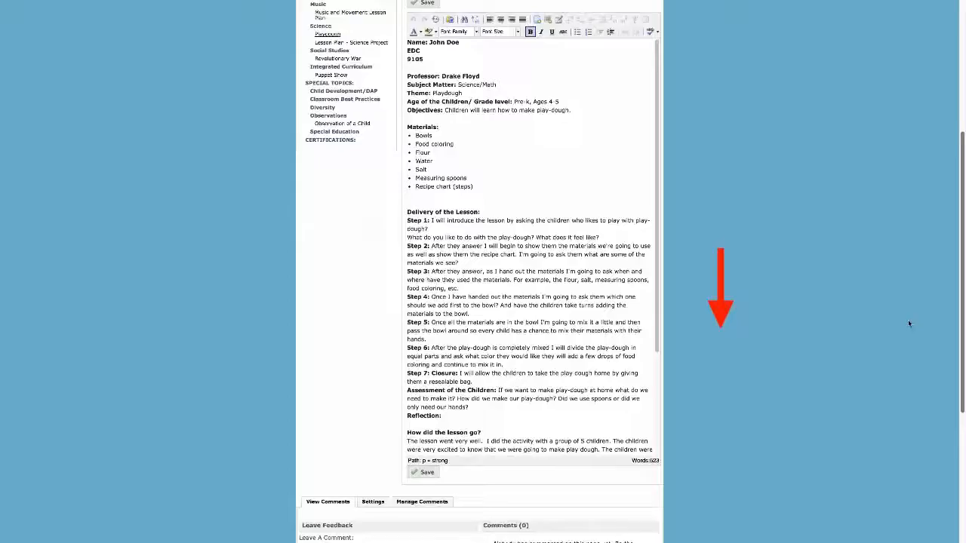
scroll("down", 3)
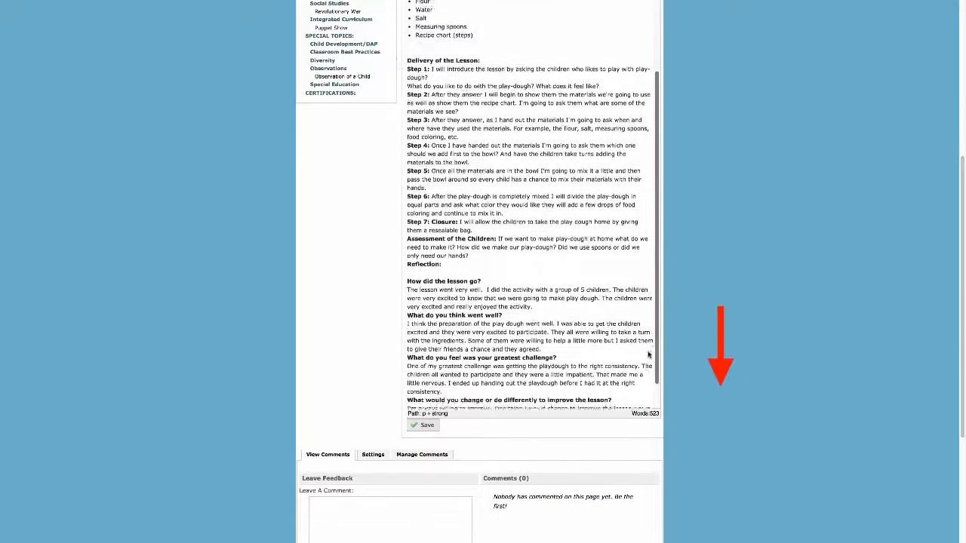
scroll("down", 3)
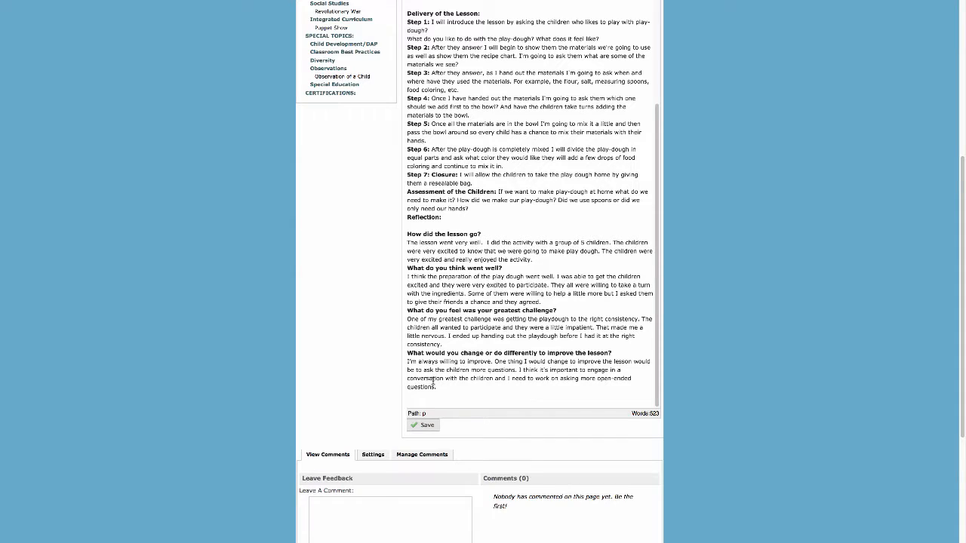
right_click(407, 404)
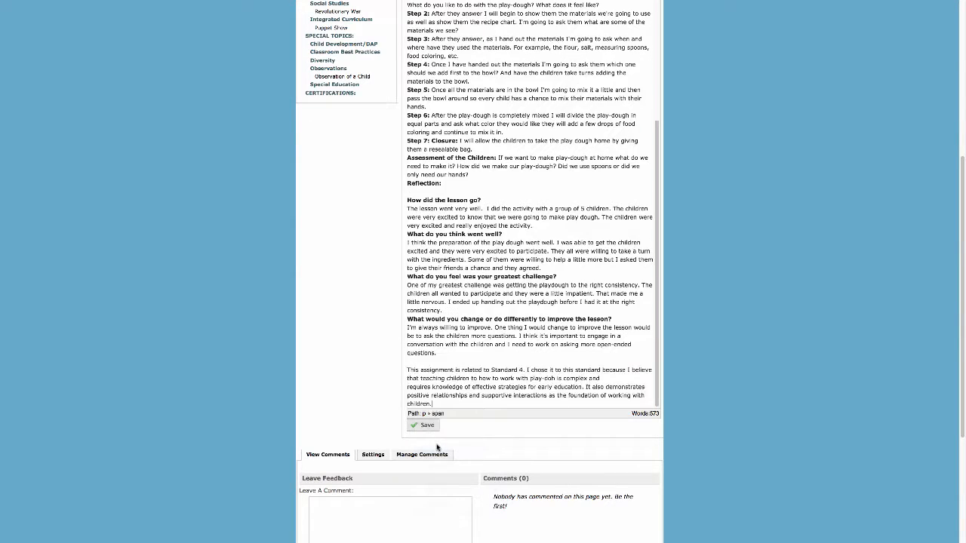
left_click(423, 425)
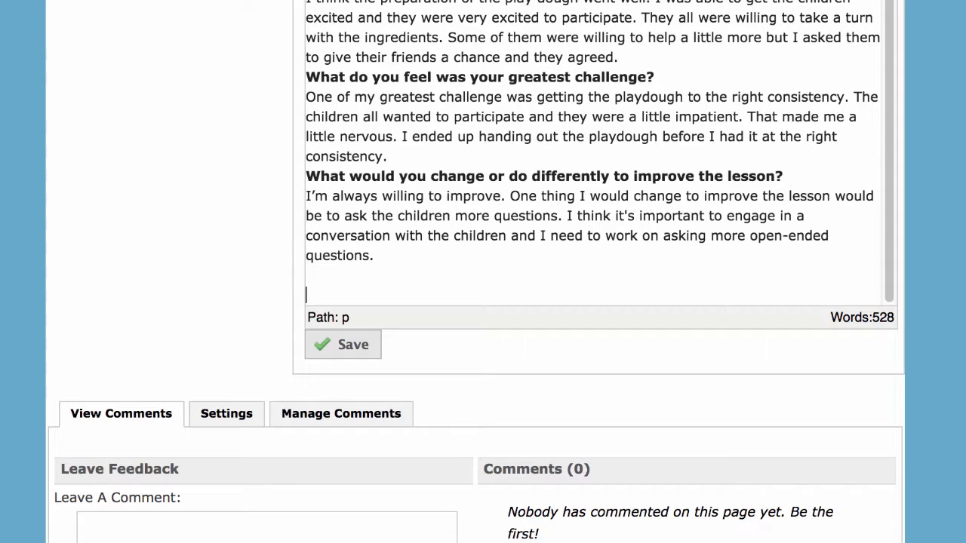
type("This assignment is related to Stand")
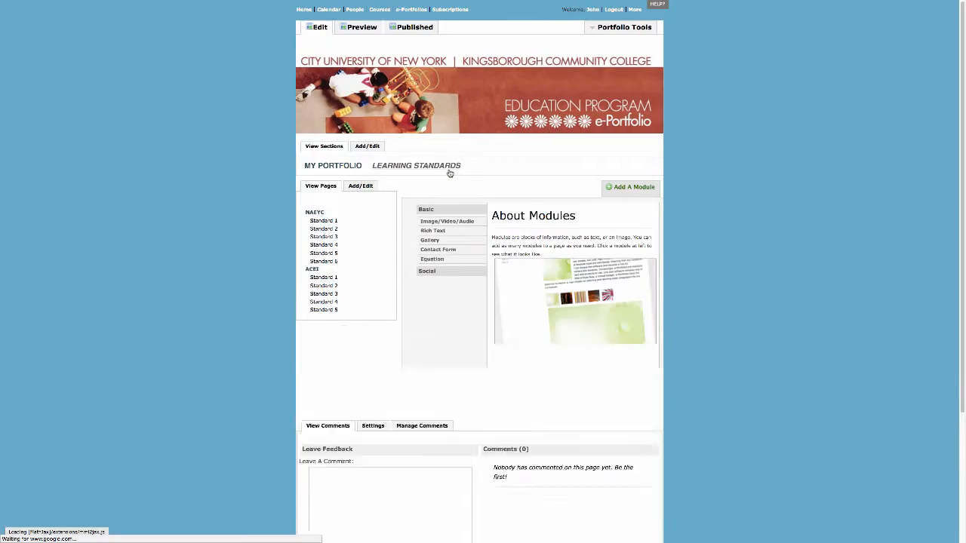
- Copy the NAEYC Standard 4 page's web address from the address bar
left_click(433, 230)
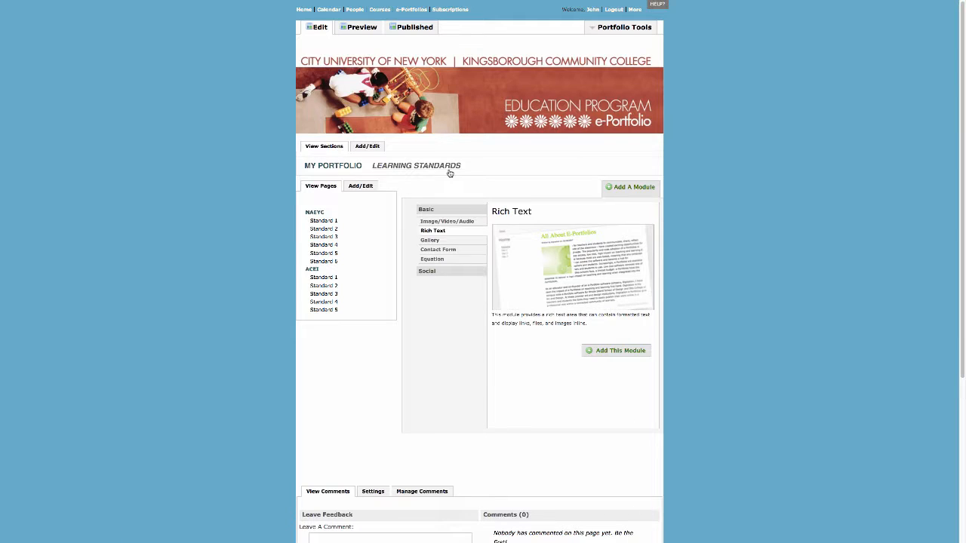
mouse_move(341, 249)
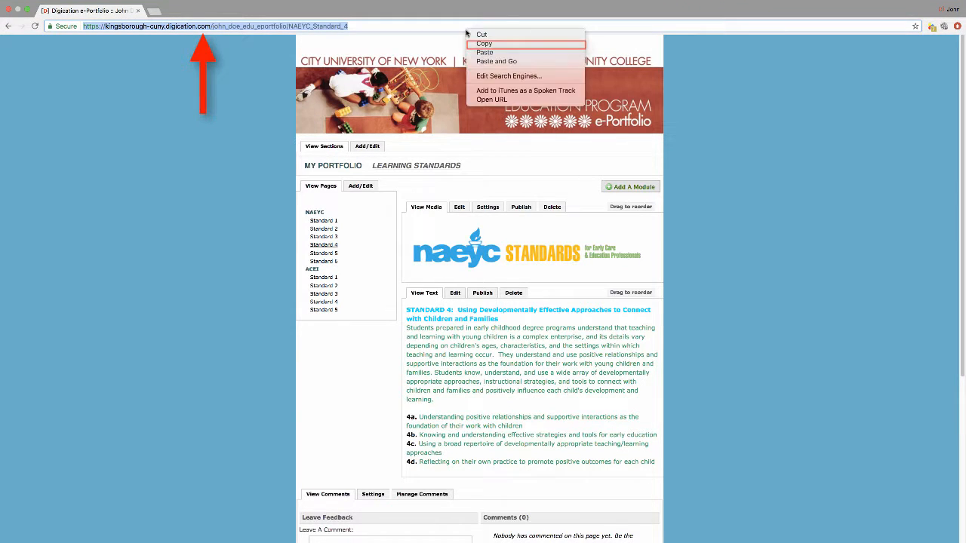
left_click(470, 47)
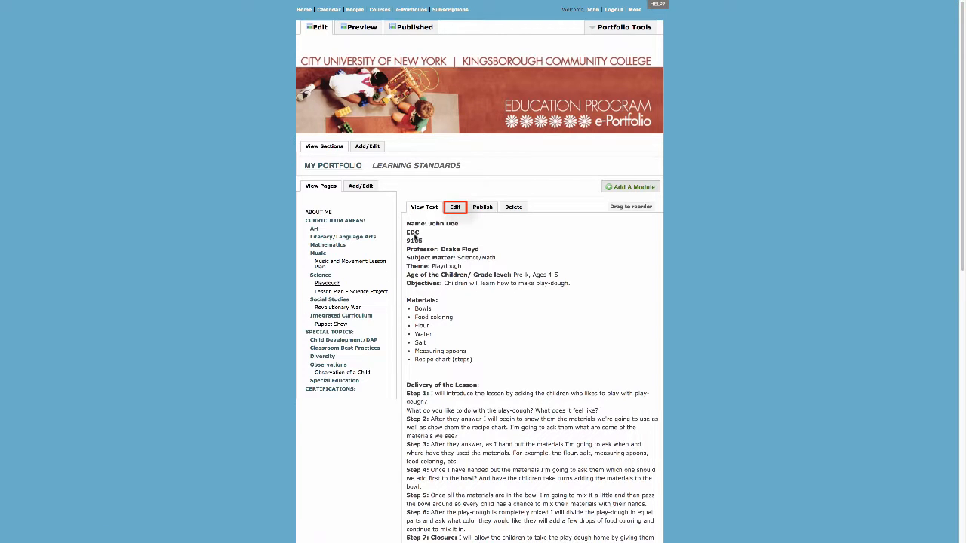
- Link the words 'Standard 4' in the rationale to the copied NAEYC Standard 4 page address
left_click(454, 206)
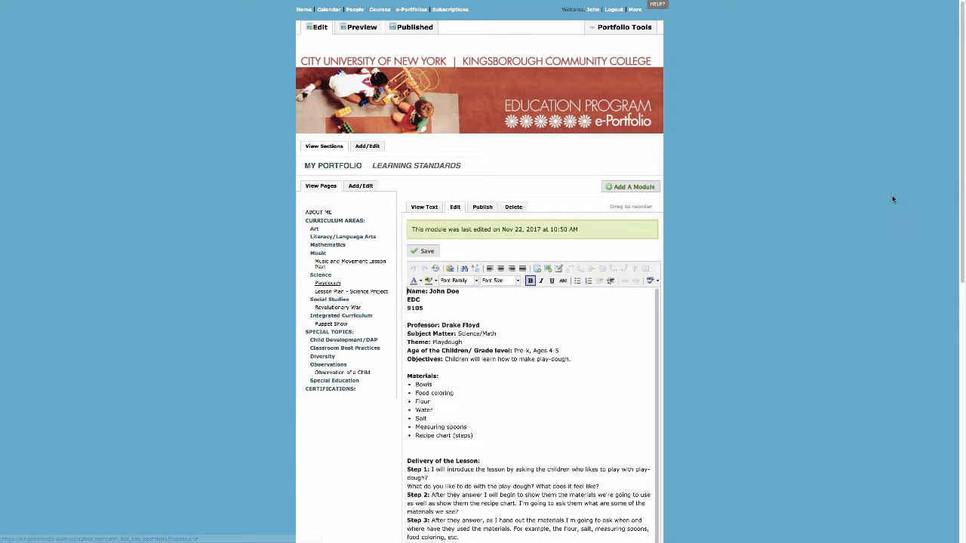
scroll("down", 3)
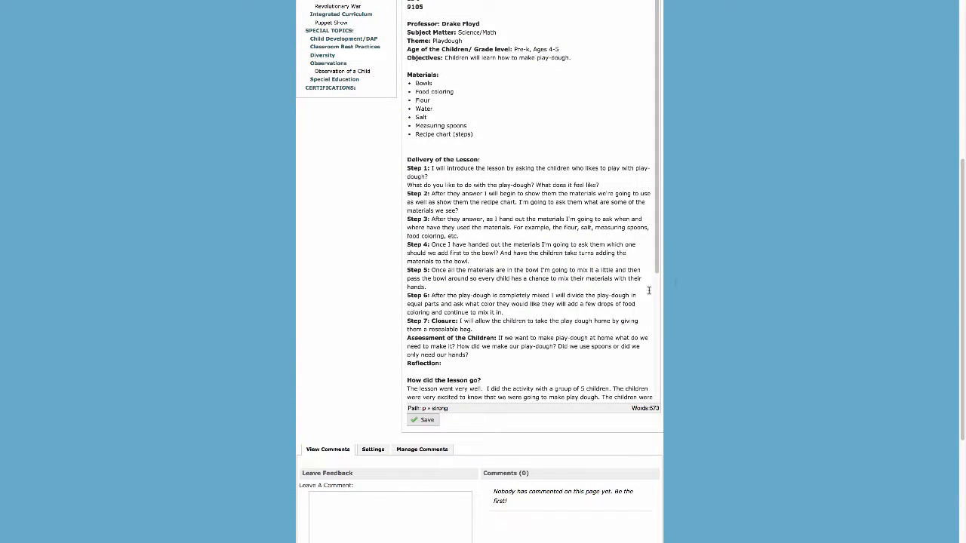
scroll("down", 3)
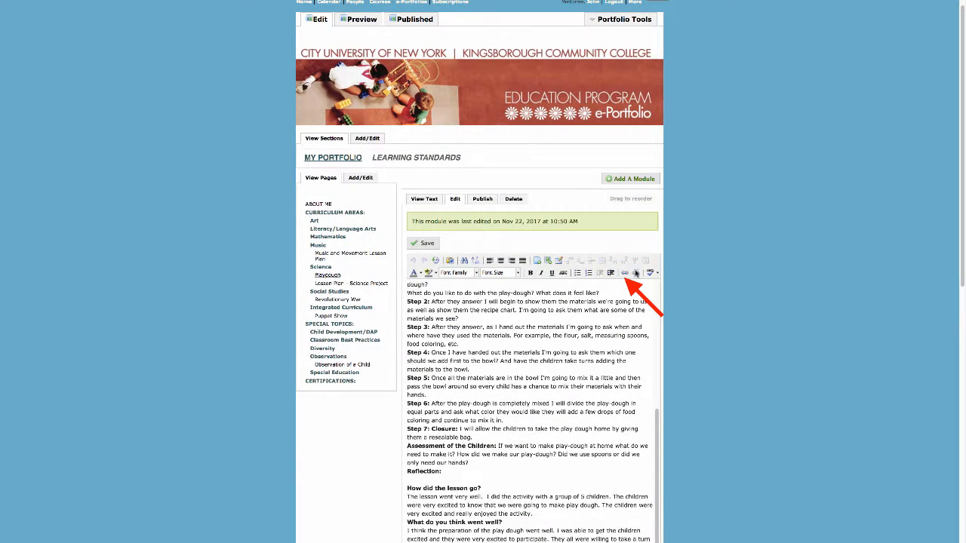
left_click(624, 273)
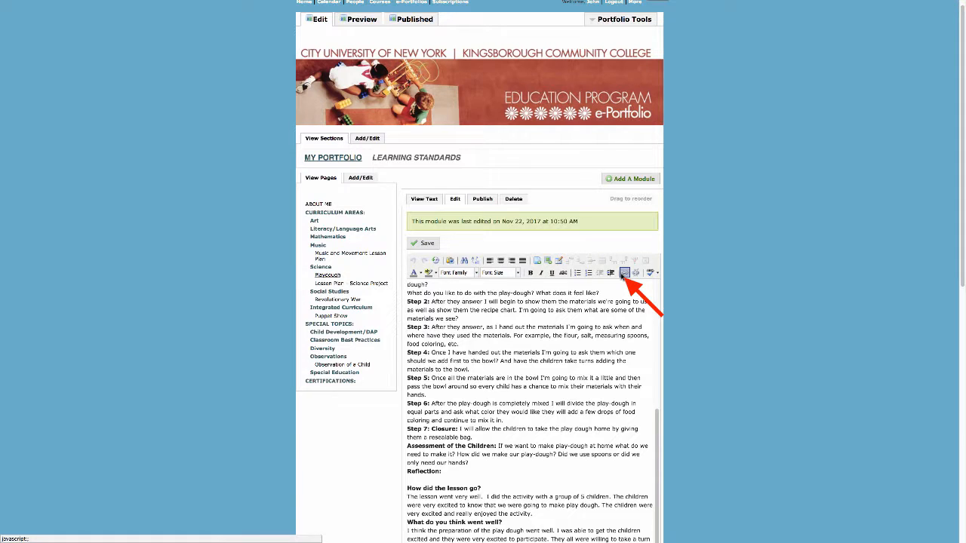
left_click(622, 271)
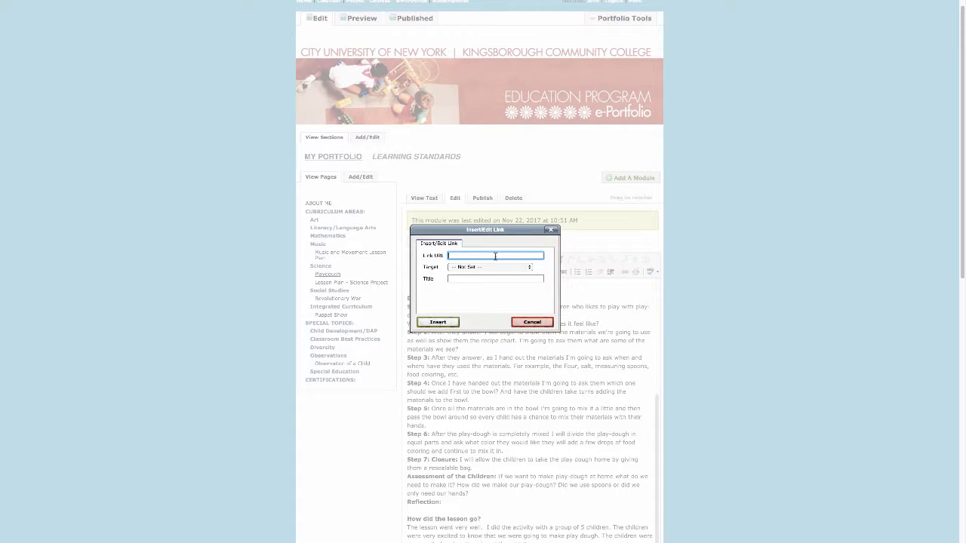
right_click(495, 255)
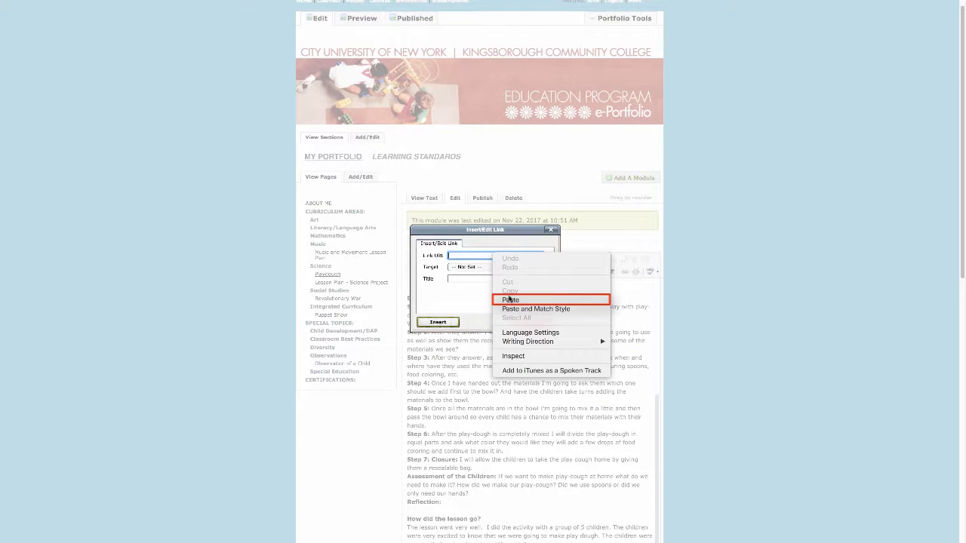
left_click(510, 299)
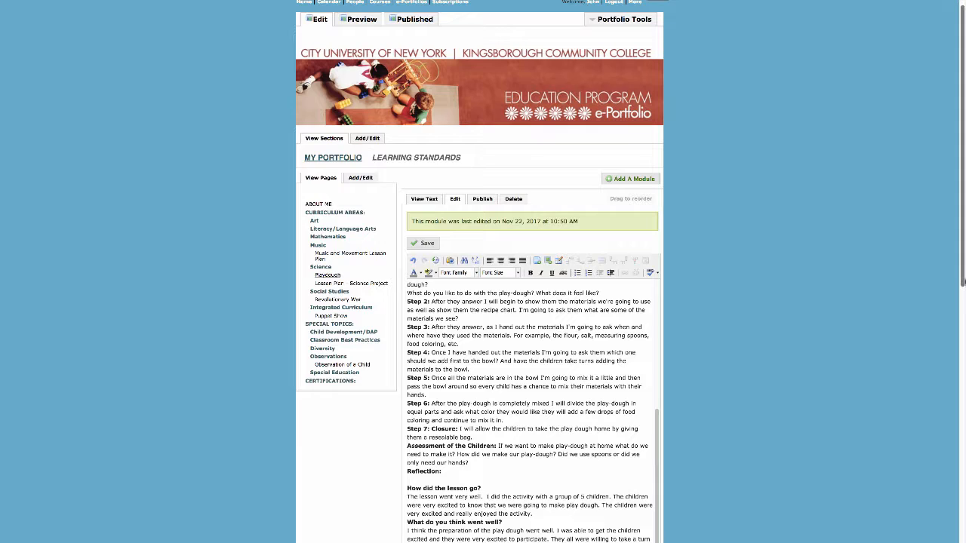
- Publish all changes on the Playdough page and check that Standard 4 shows as a link
scroll("down", 3)
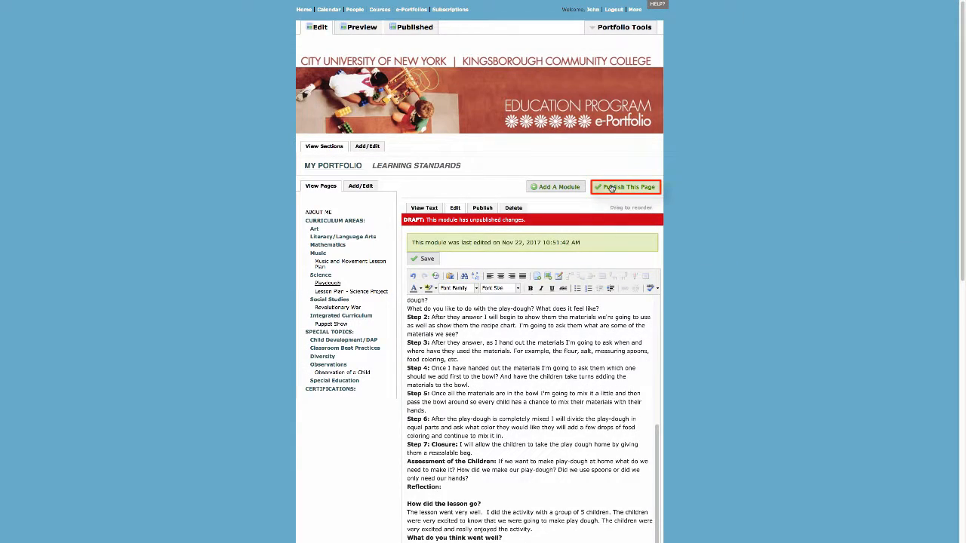
left_click(624, 187)
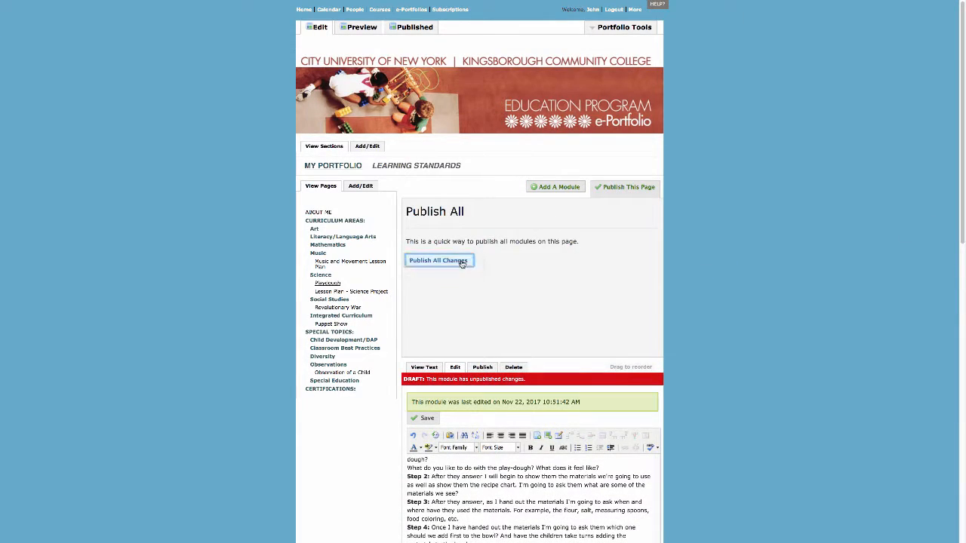
left_click(438, 260)
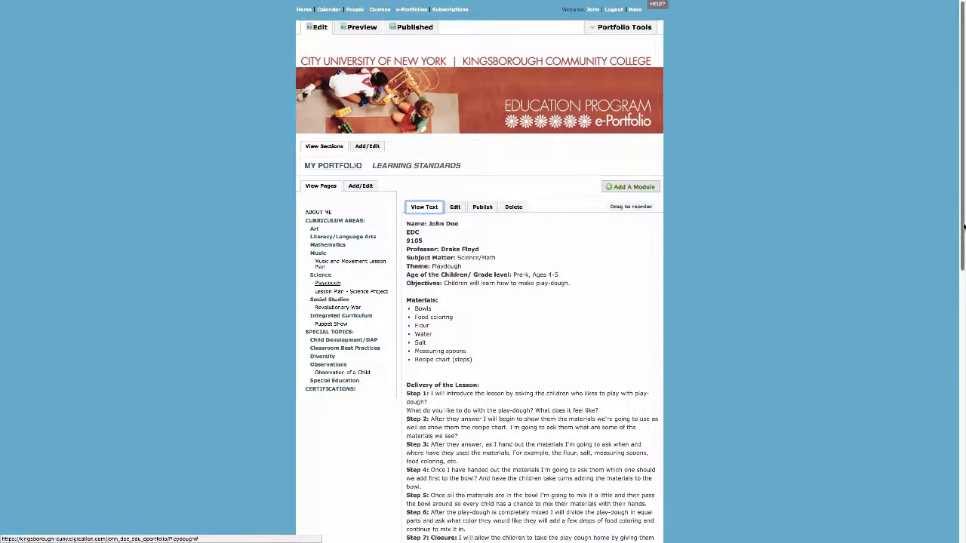
scroll("down", 3)
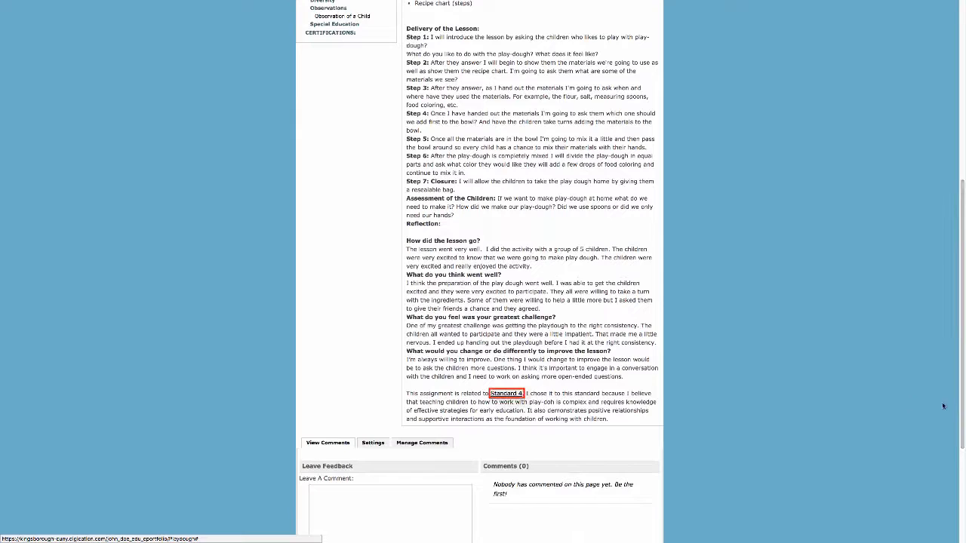